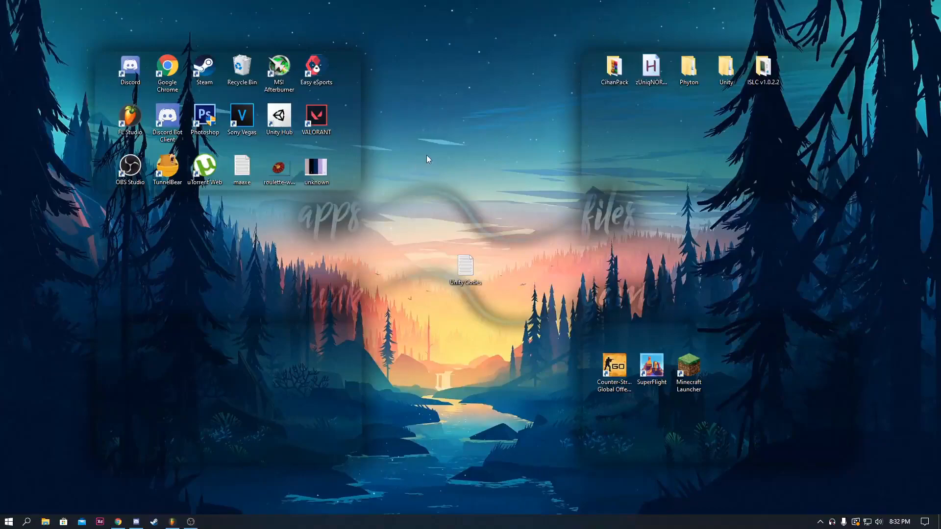
mouse_move(401, 162)
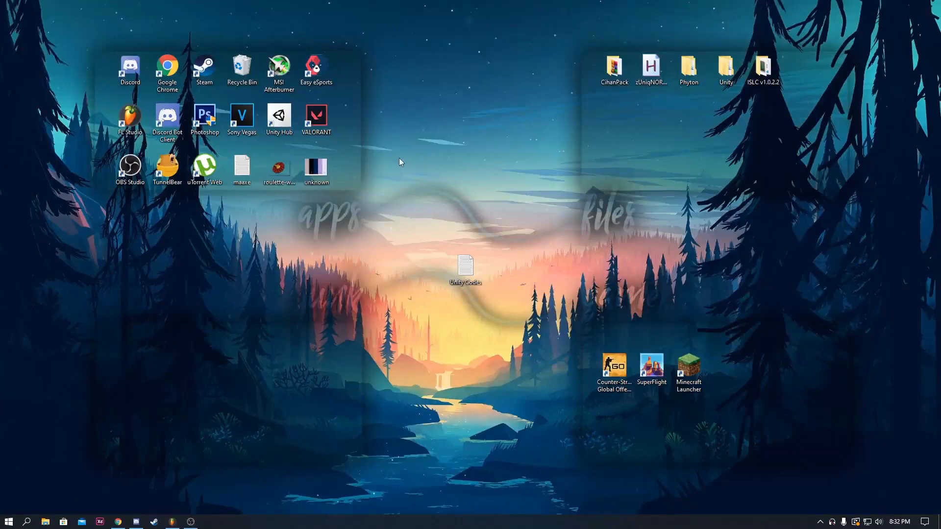
mouse_move(372, 179)
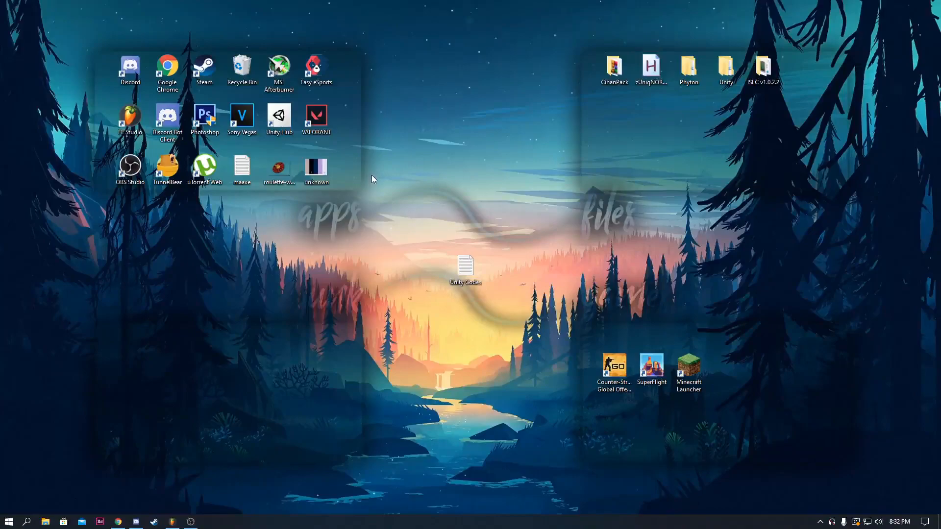
mouse_move(366, 59)
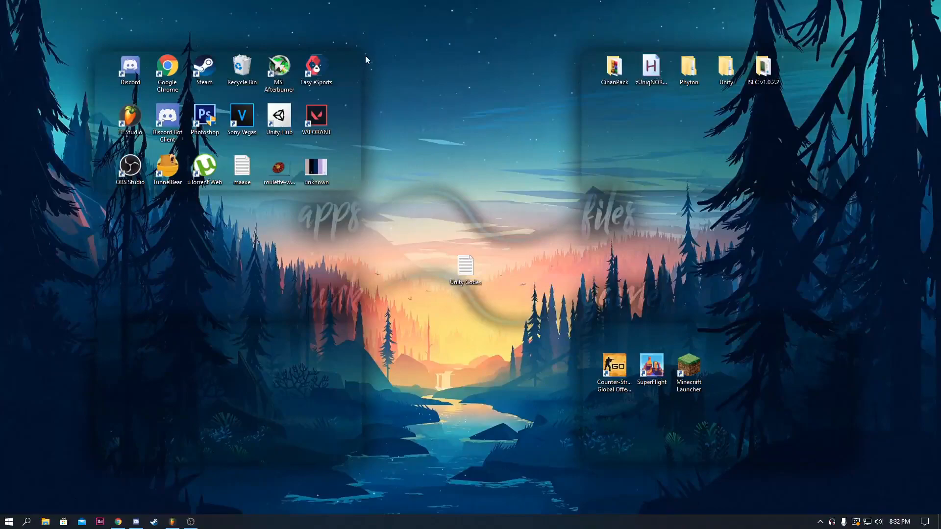
mouse_move(367, 32)
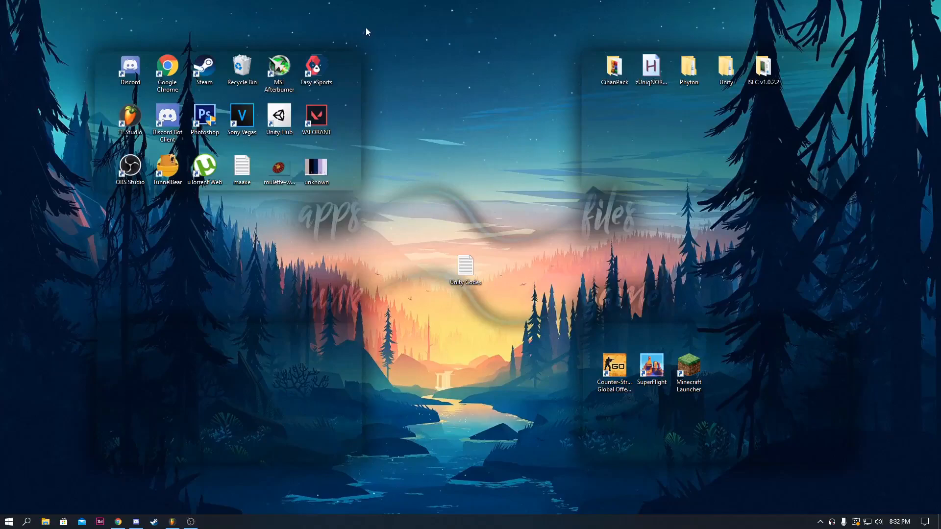
mouse_move(370, 44)
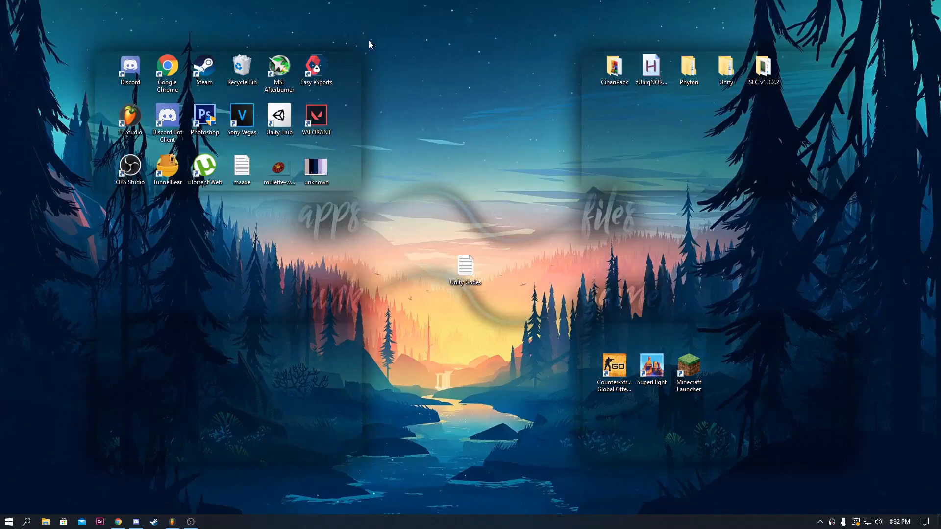
mouse_move(364, 51)
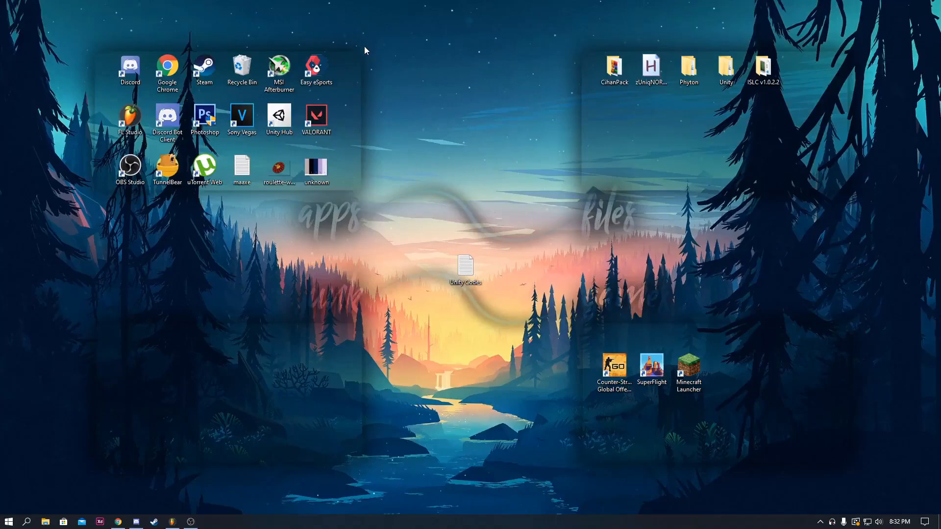
mouse_move(366, 40)
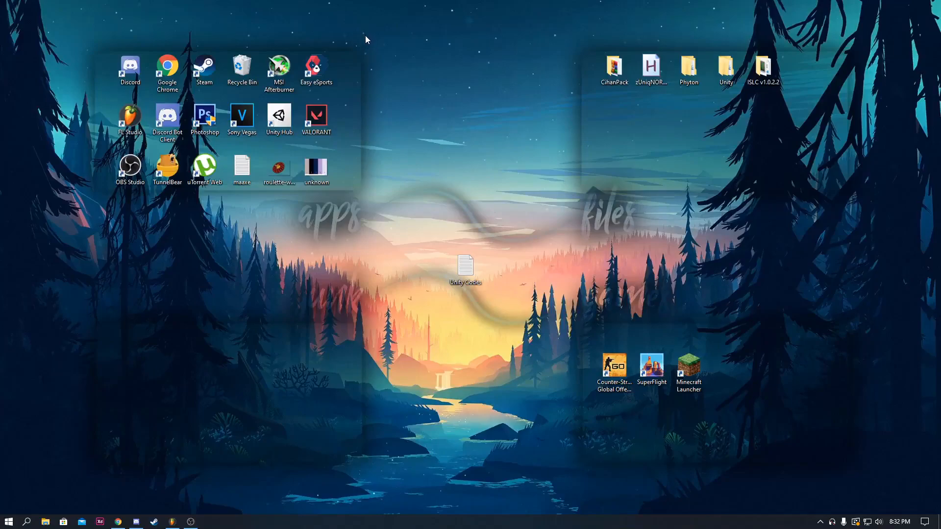
mouse_move(371, 52)
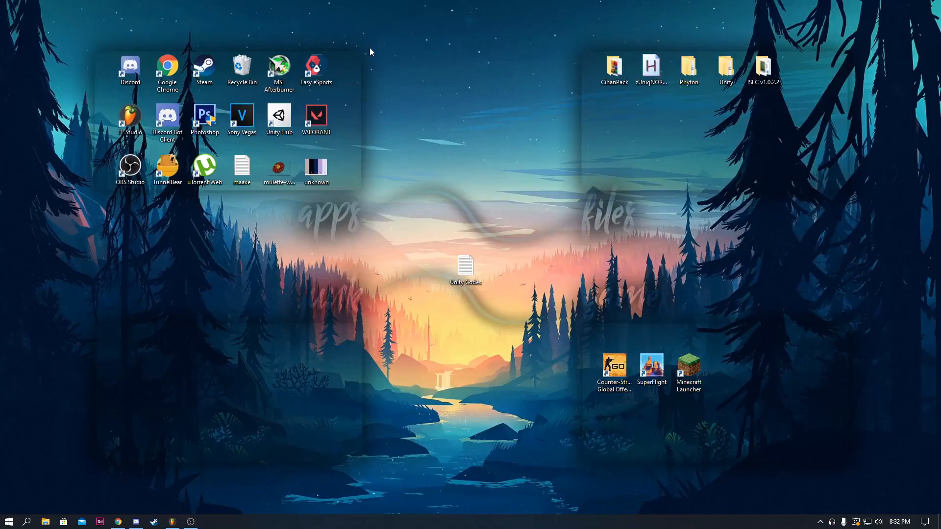
mouse_move(438, 218)
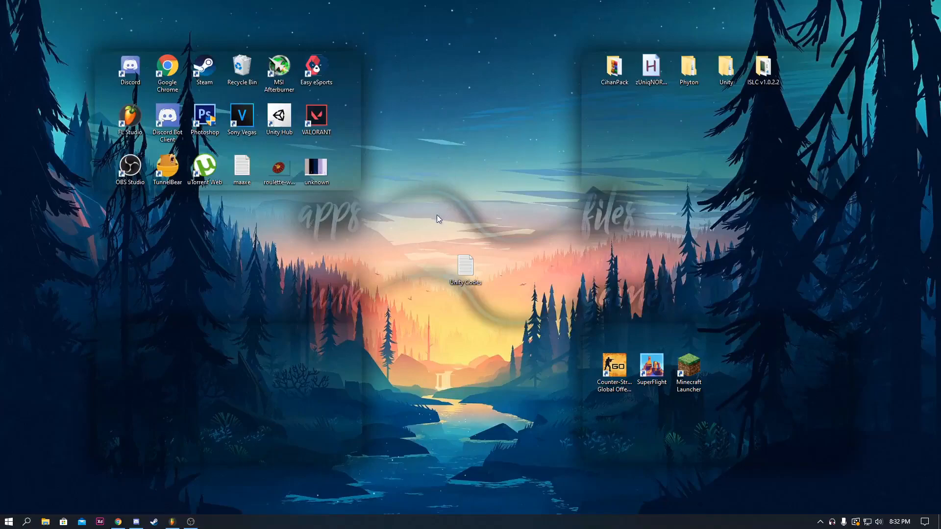
mouse_move(119, 521)
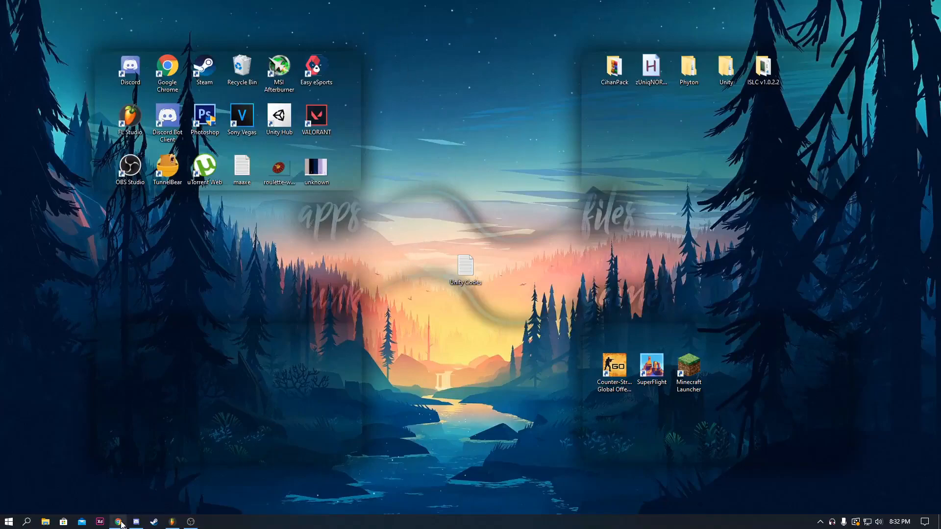
- Look over the HxD downloads page, then search Start for 'hxd' to find HxD
click(120, 522)
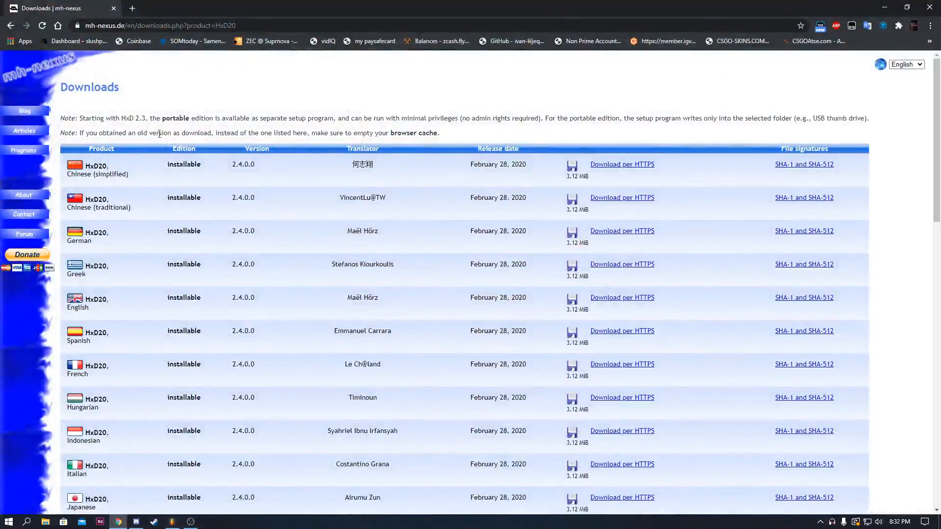
scroll(down, 3)
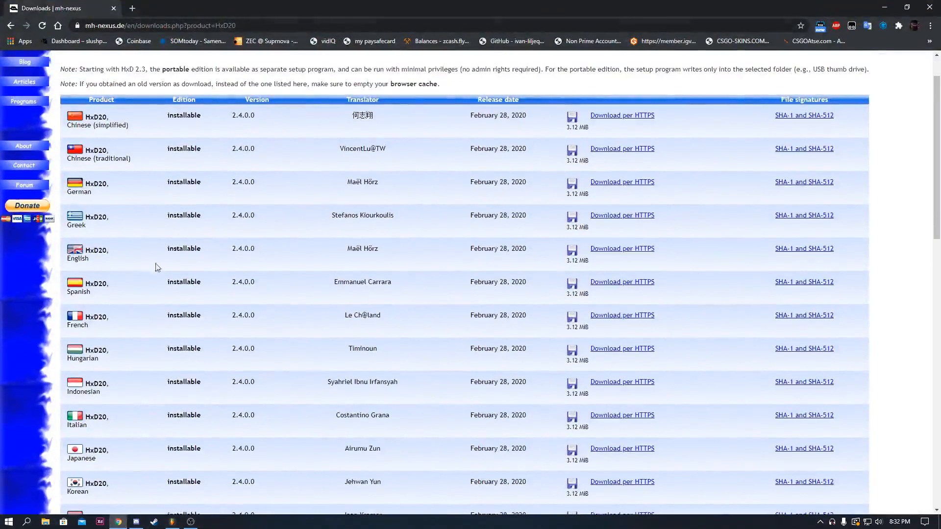
scroll(down, 3)
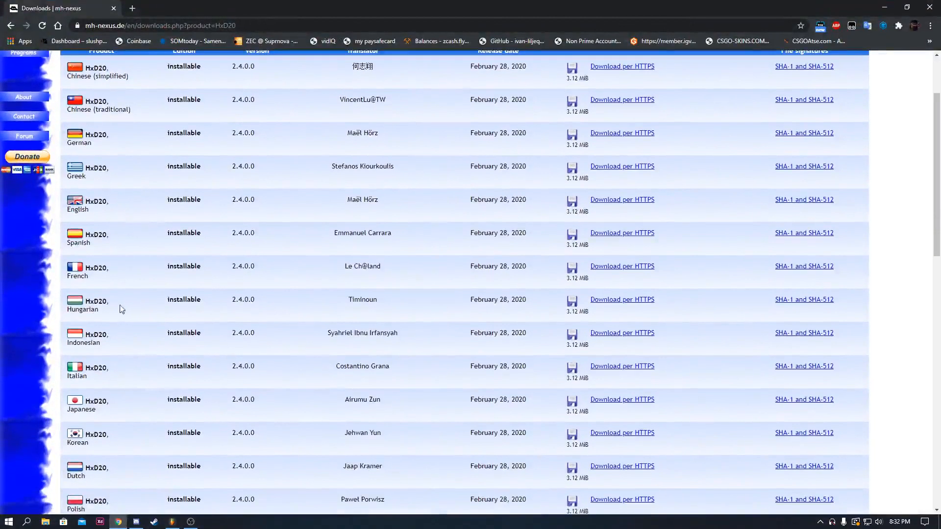
scroll(up, 3)
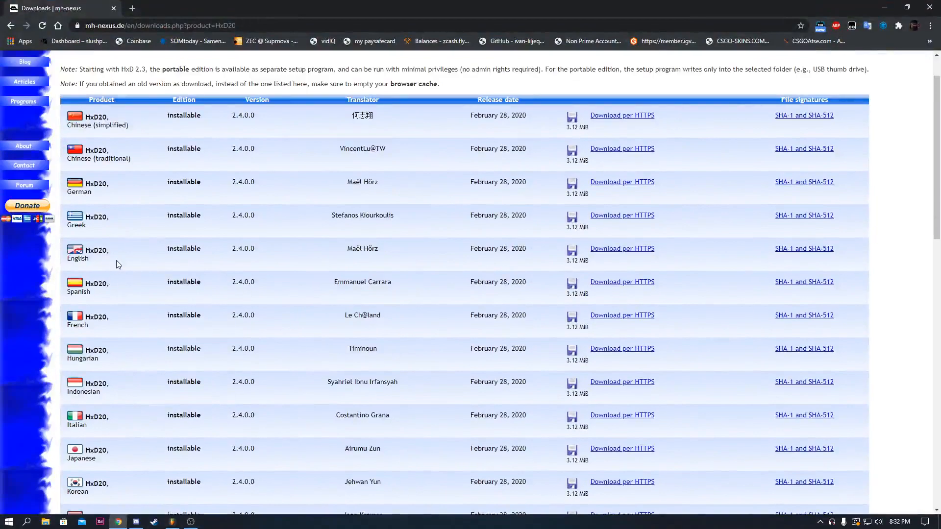
mouse_move(456, 264)
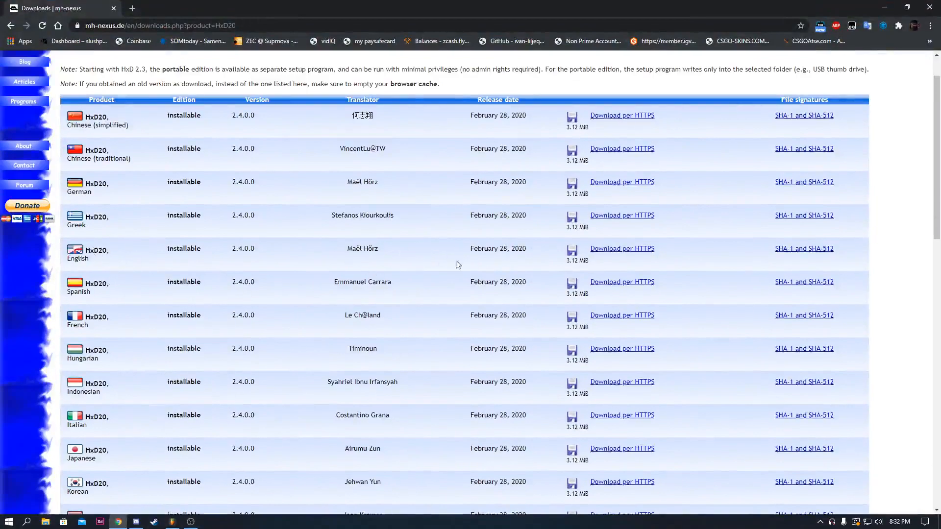
mouse_move(103, 251)
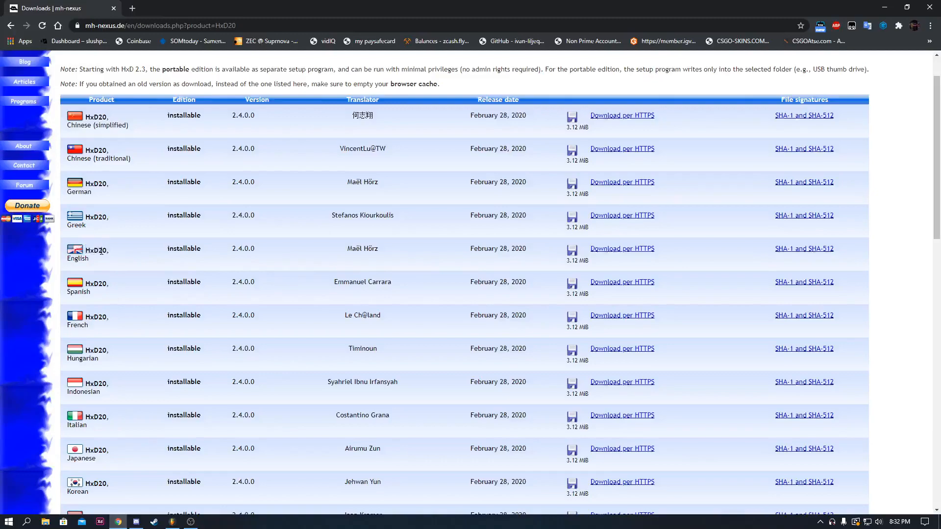
mouse_move(621, 249)
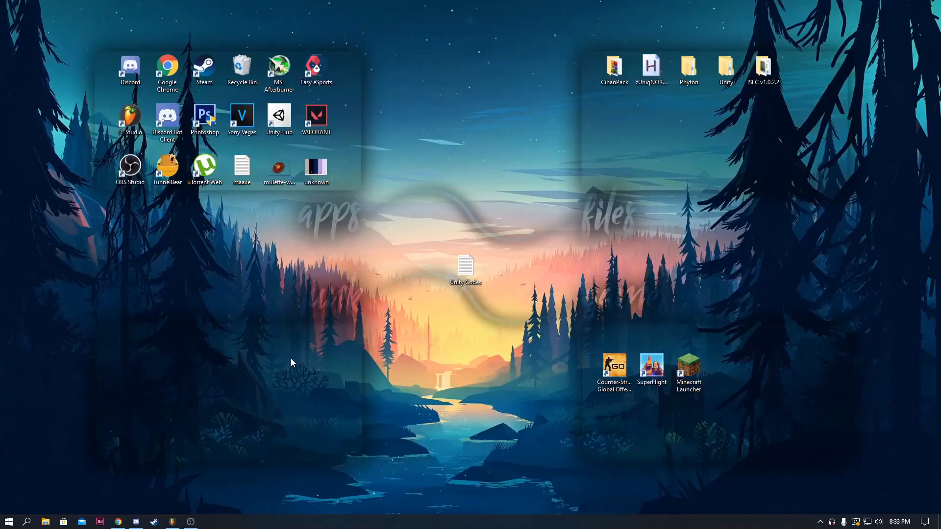
mouse_move(32, 469)
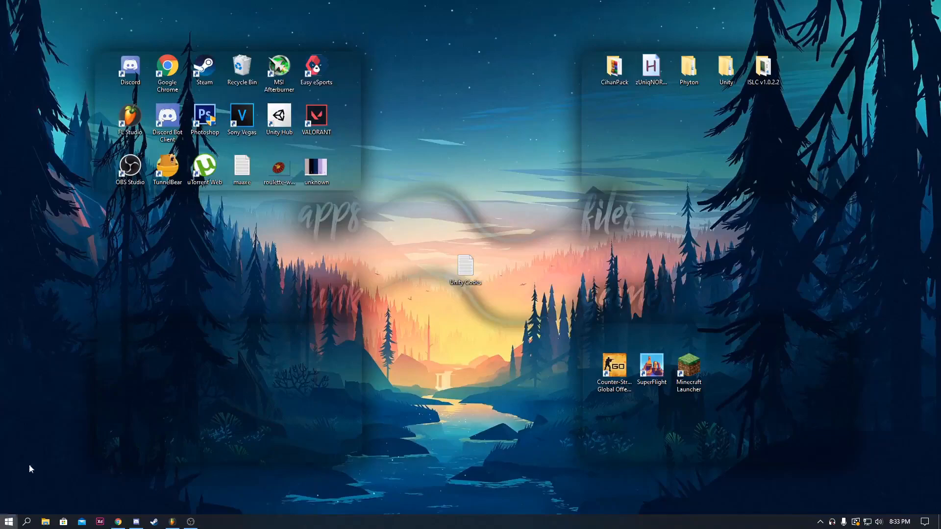
text(hxd)
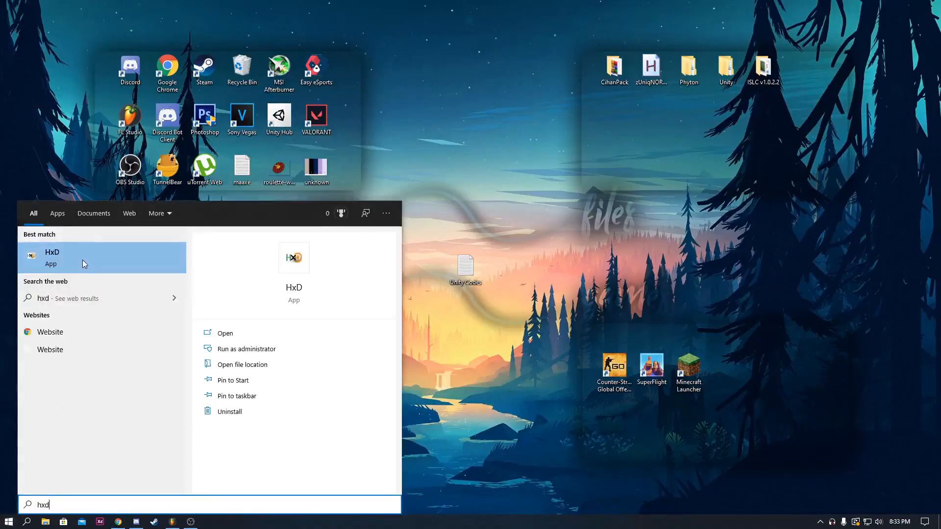
mouse_move(128, 275)
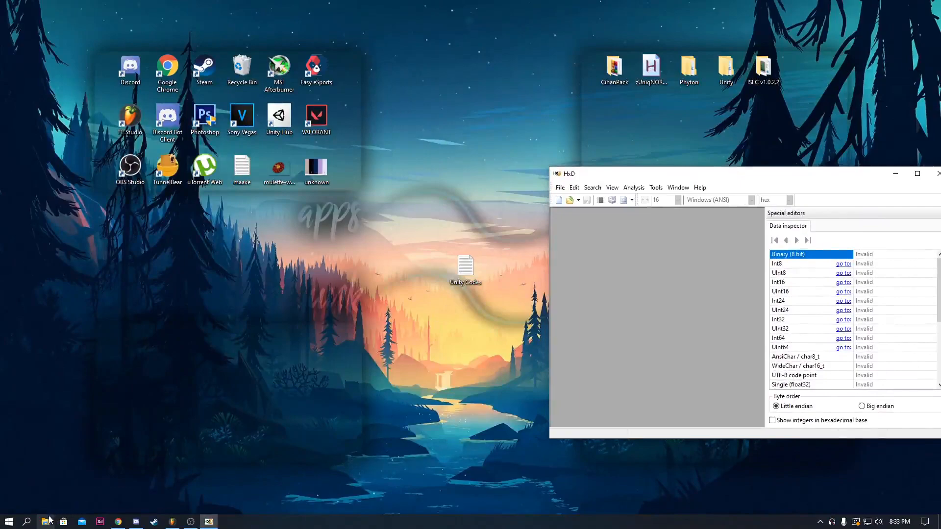
- Navigate File Explorer to C:\Program Files\Unity\Hub\Editor
click(45, 521)
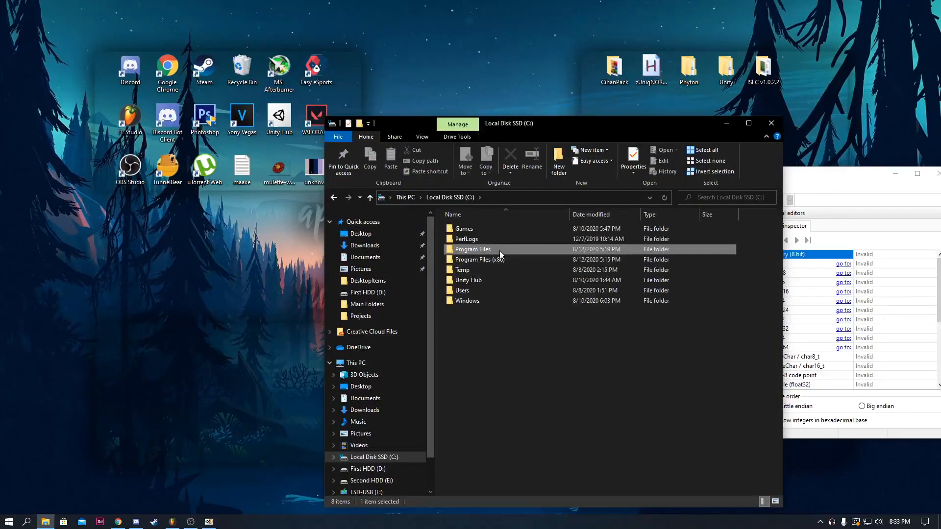
double_click(473, 249)
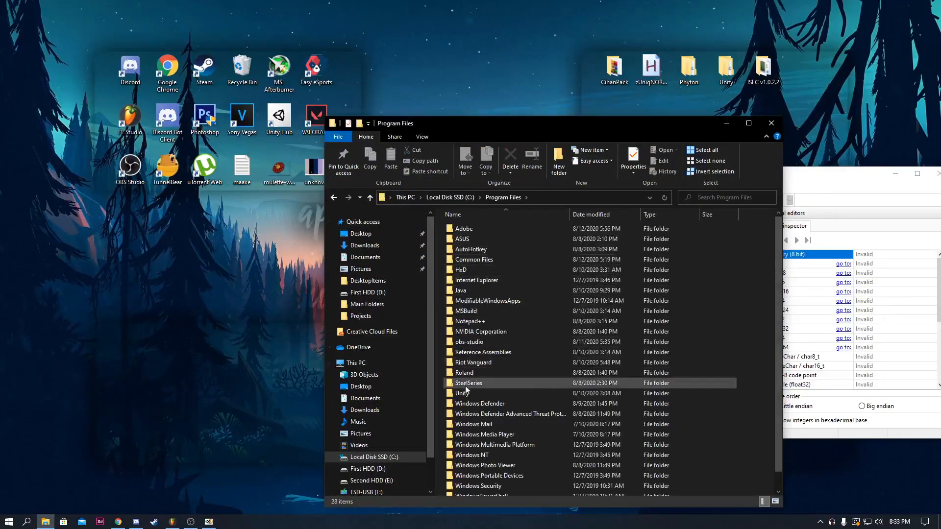
double_click(462, 393)
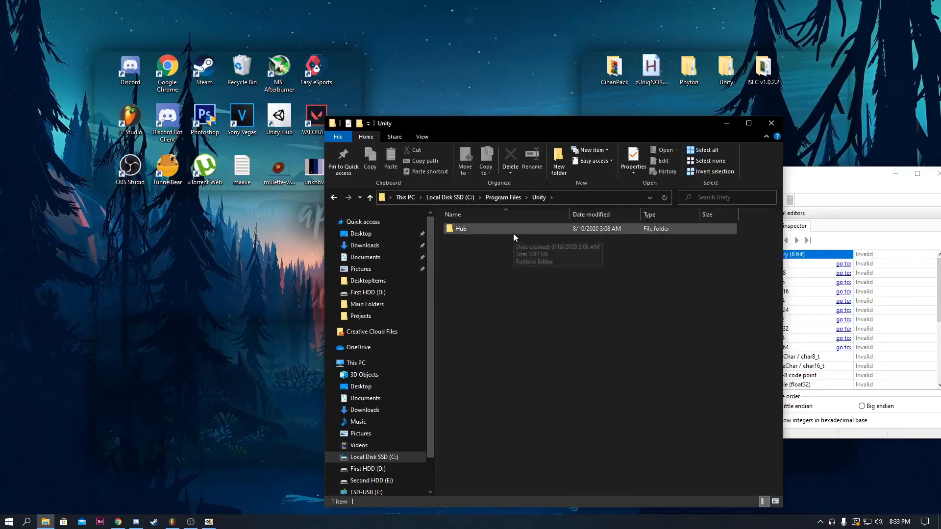
mouse_move(480, 234)
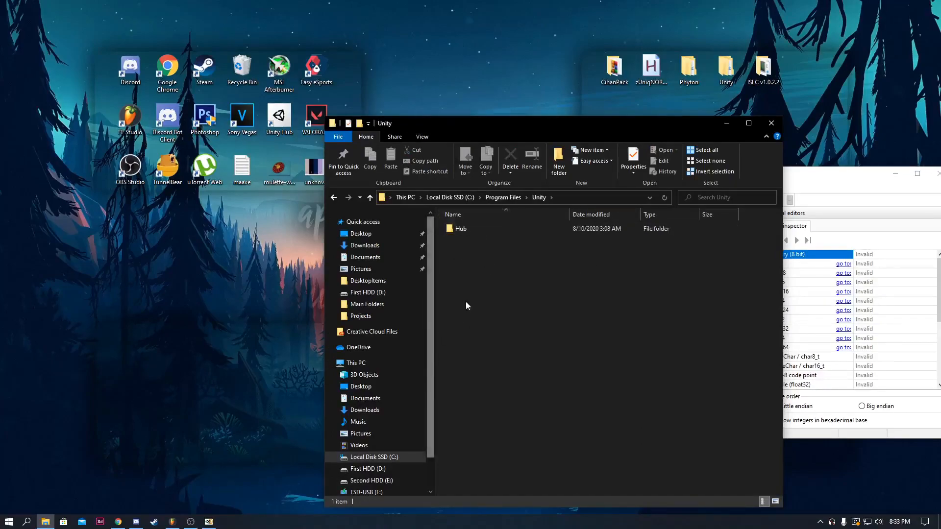
mouse_move(535, 203)
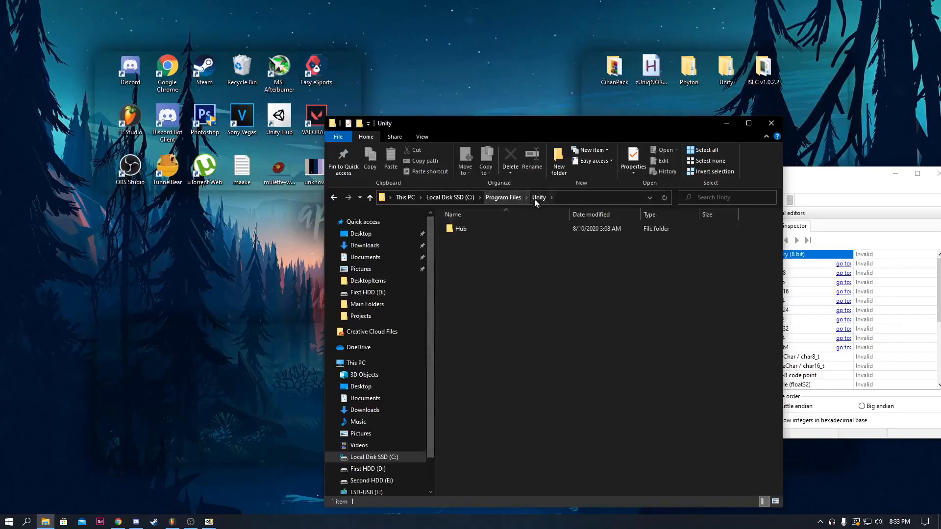
double_click(461, 229)
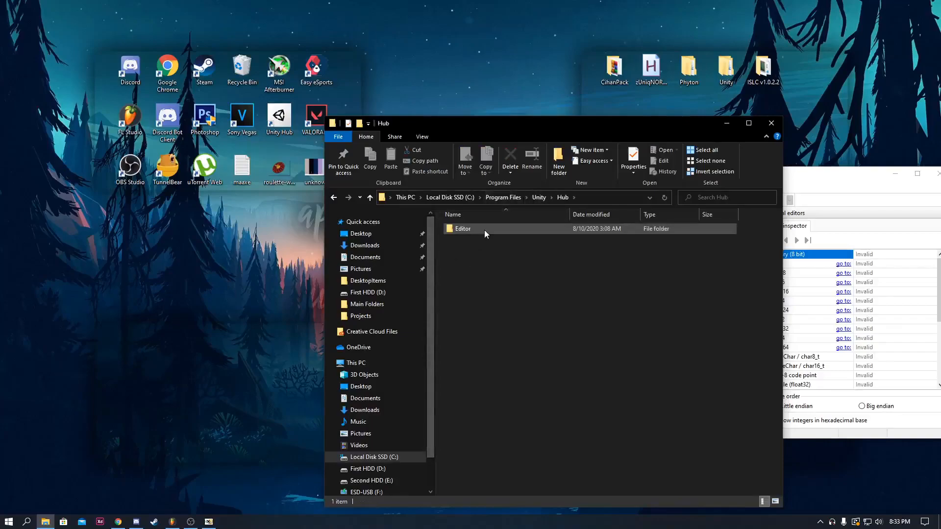
double_click(463, 228)
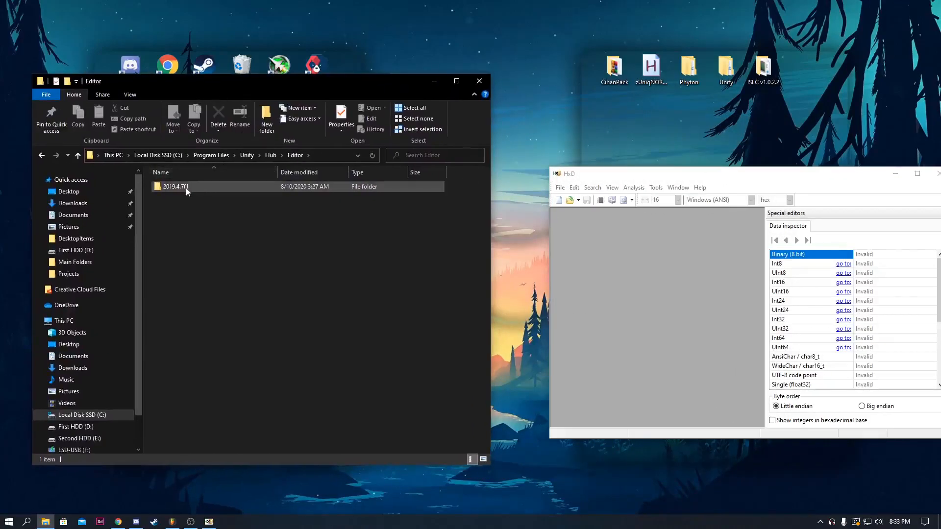
mouse_move(176, 192)
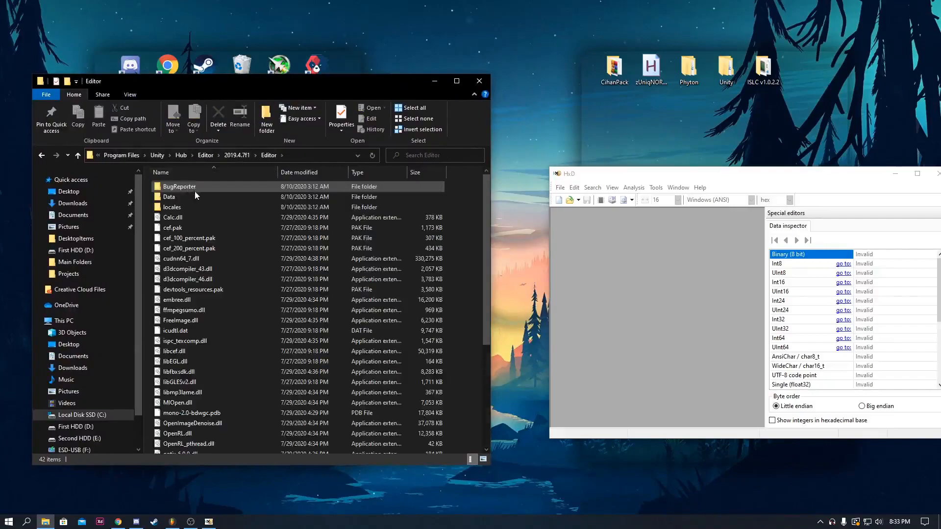
- Scroll the 2019.4.7f1 Editor folder listing to locate Unity.exe
scroll(down, 3)
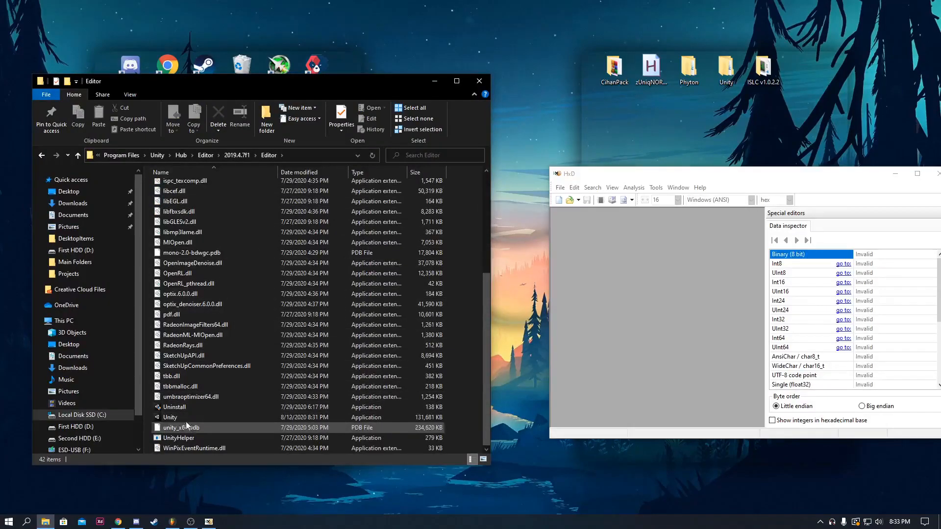
mouse_move(180, 417)
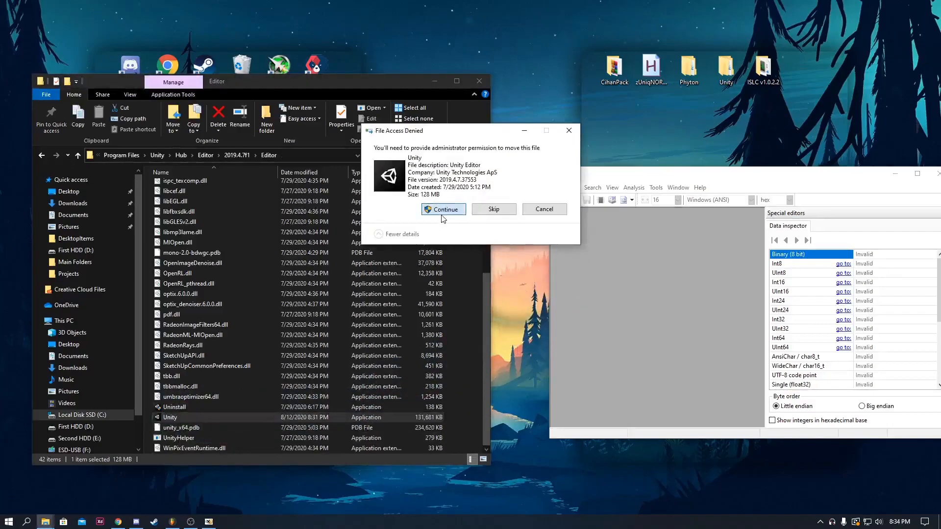
- Open Unity.exe from the Desktop in HxD and scroll through its hex bytes
click(444, 209)
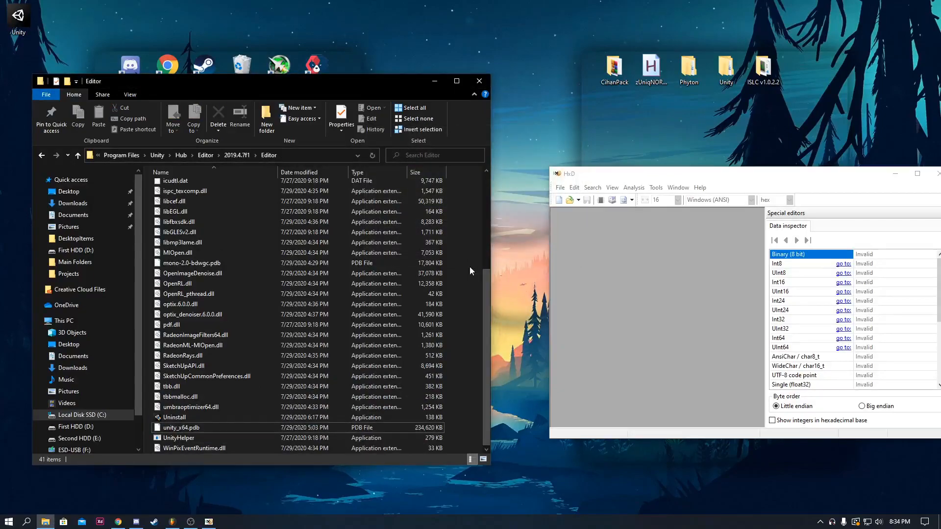
click(478, 80)
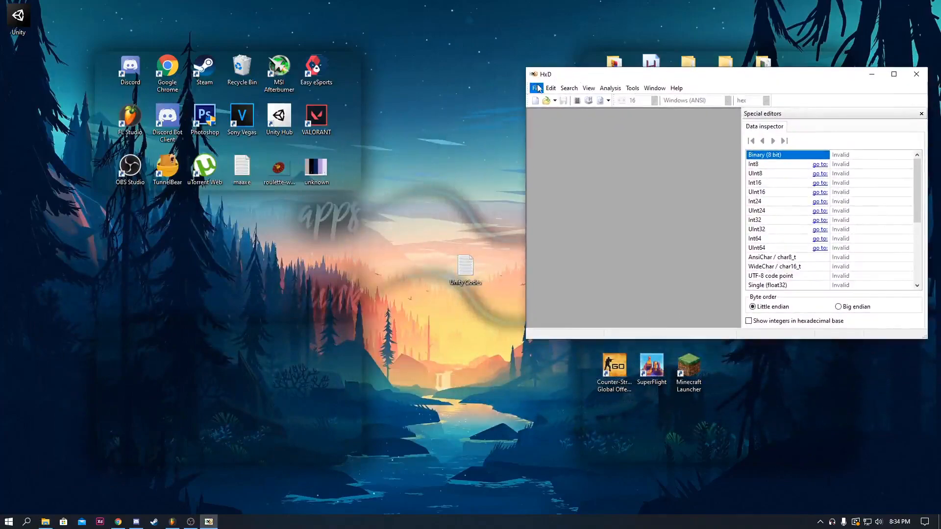
click(535, 88)
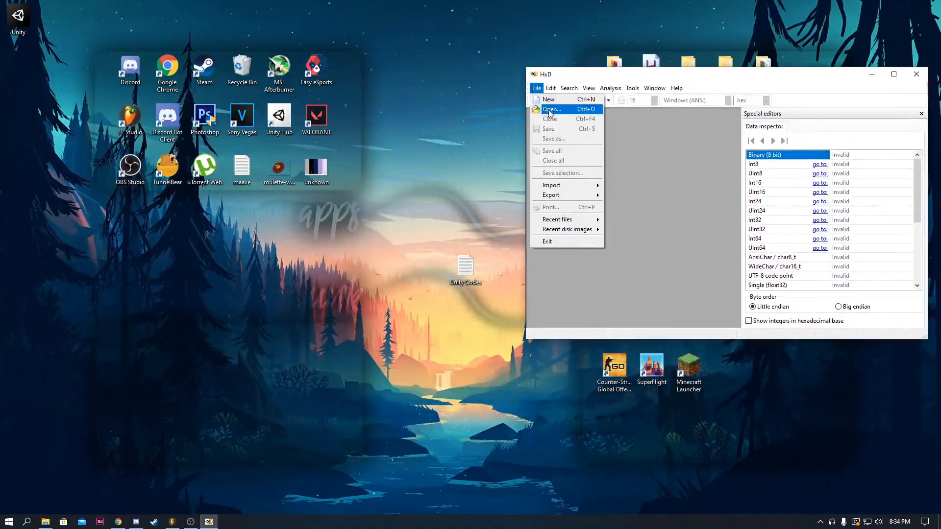
click(551, 109)
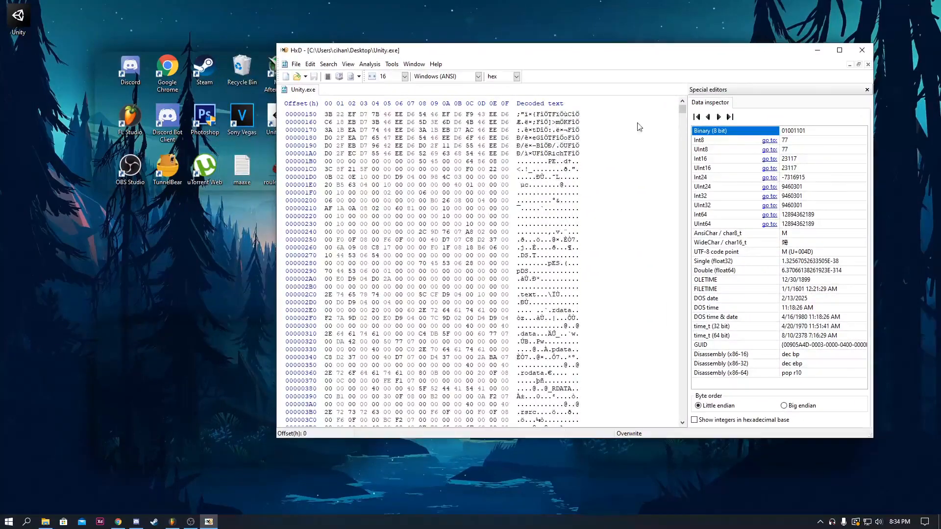
scroll(down, 3)
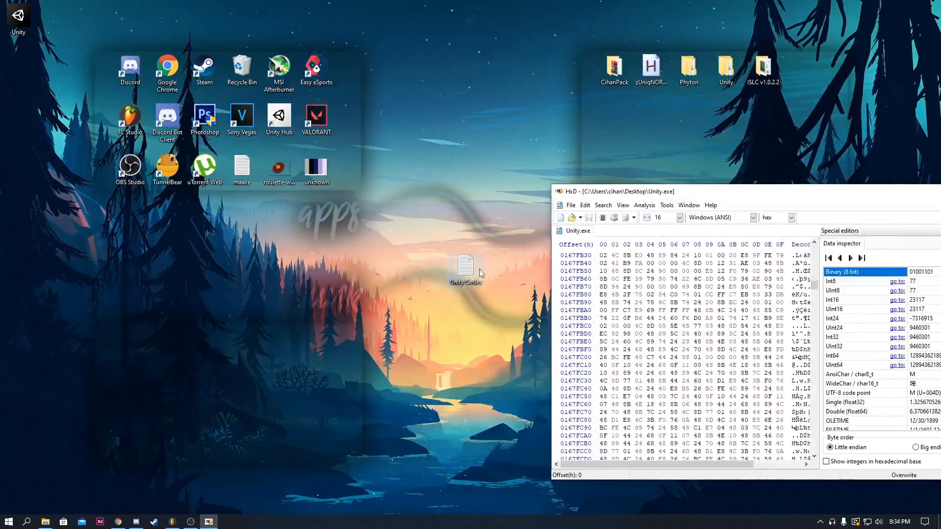
- Open the Unity Codes notes and select the 2019.2/2019.3/2019.4 search byte string
double_click(464, 269)
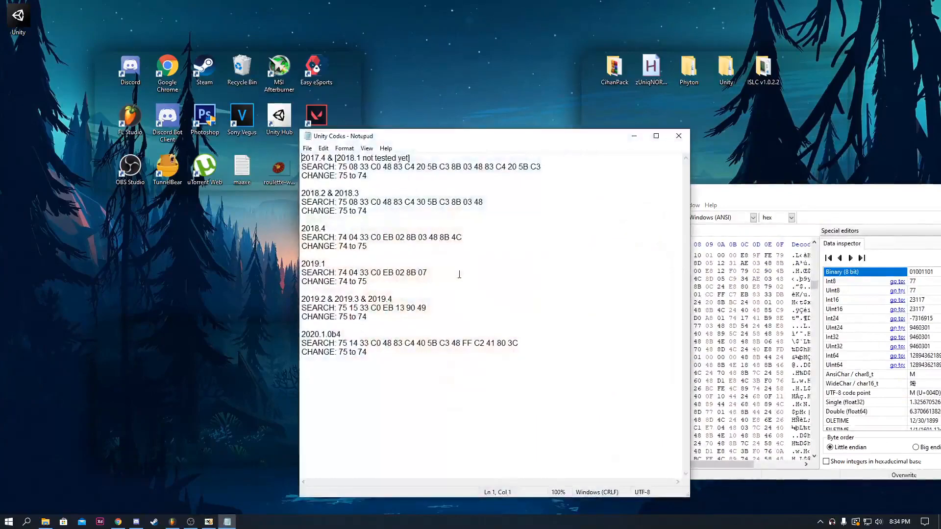
key(ctrl+a)
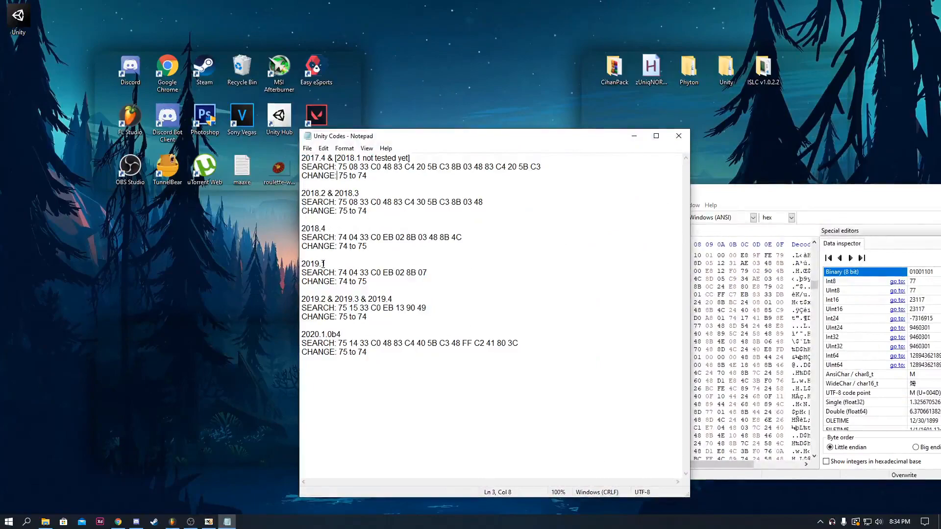
double_click(312, 264)
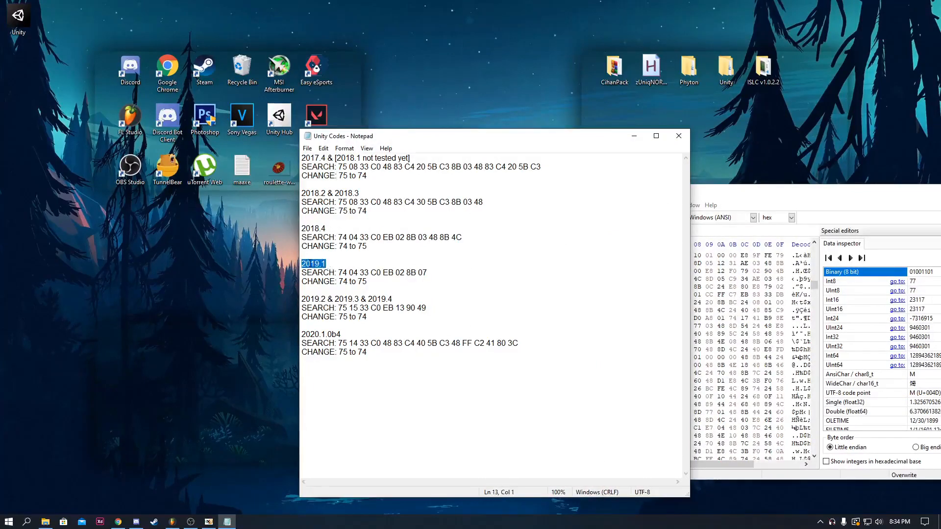
click(354, 298)
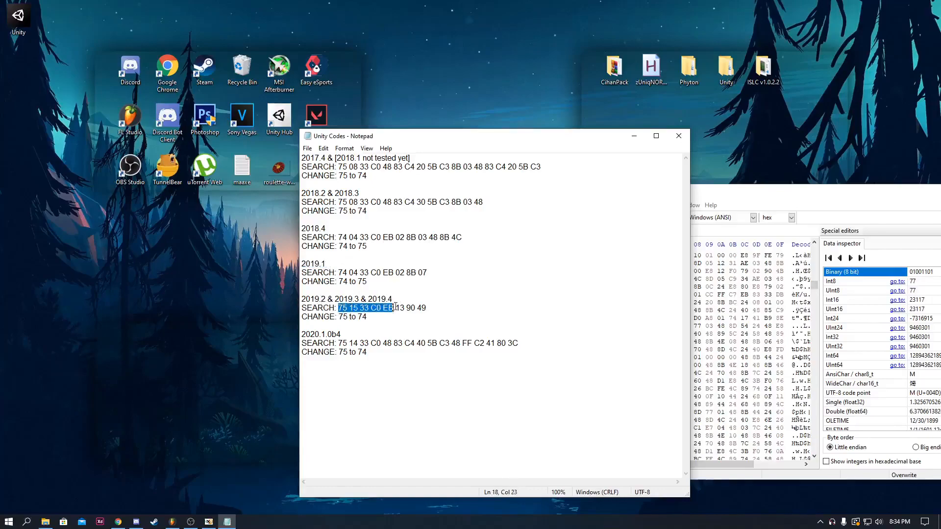
double_click(345, 317)
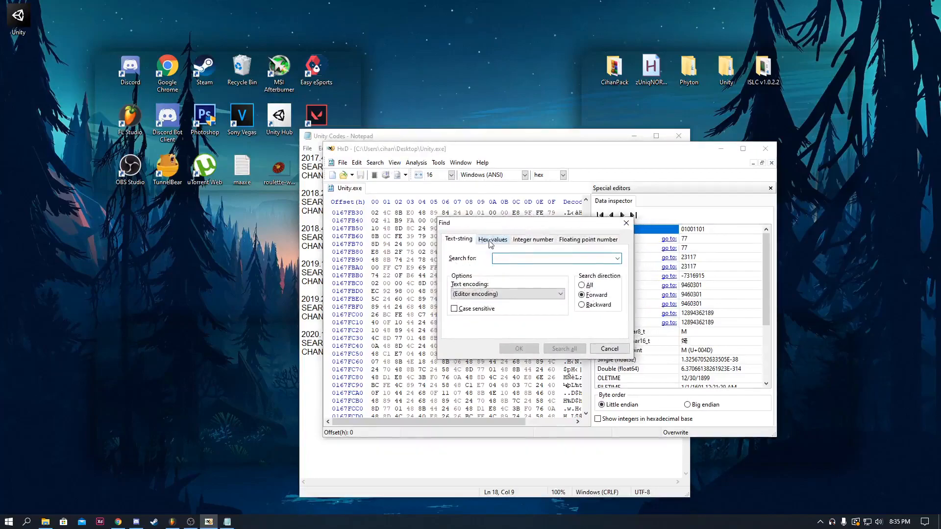
- Search Unity.exe by hex values for 75 15 33 C0 EB 13 90 49
click(492, 239)
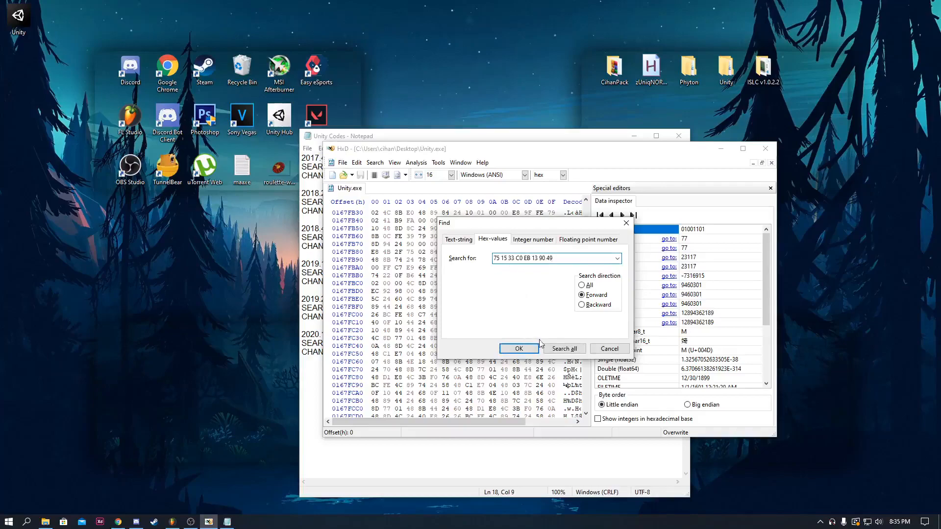
click(518, 349)
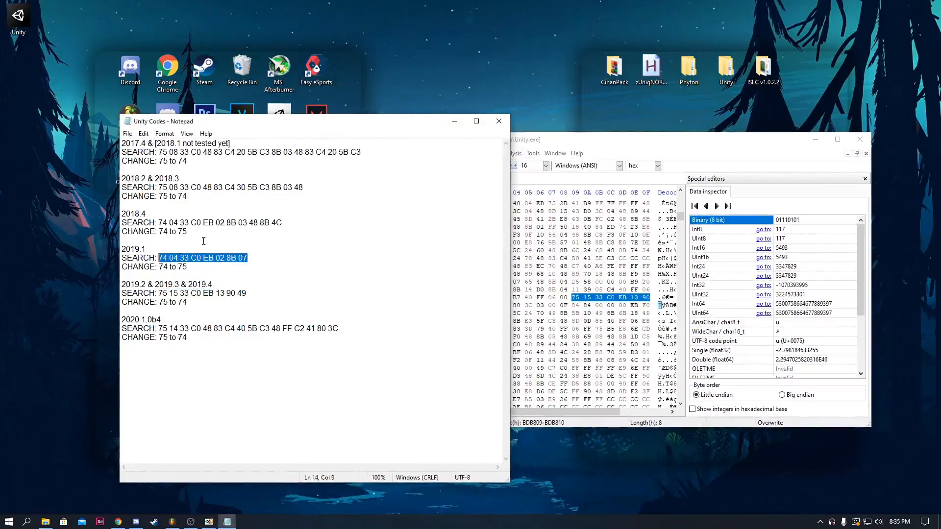
- Put the edit position on the 75 byte at offset BDB809 to overwrite it with 74
click(191, 195)
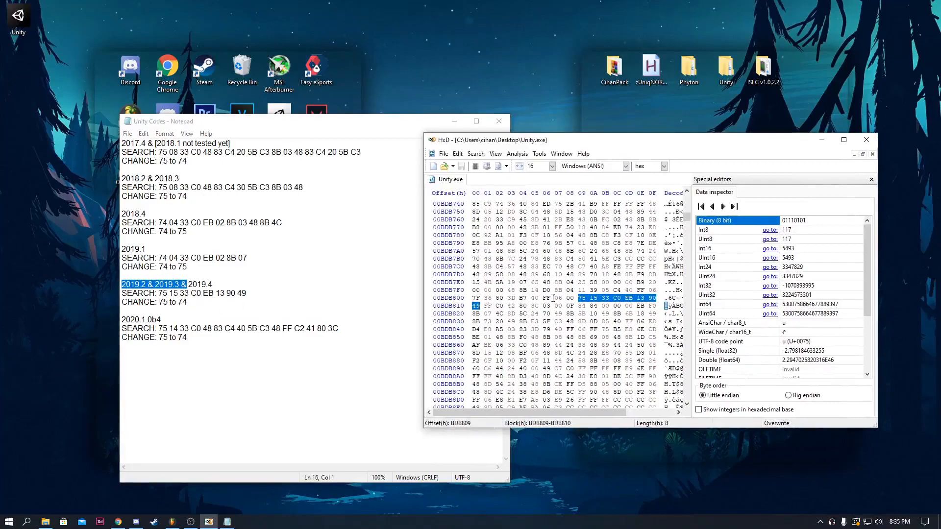
click(582, 299)
text(4)
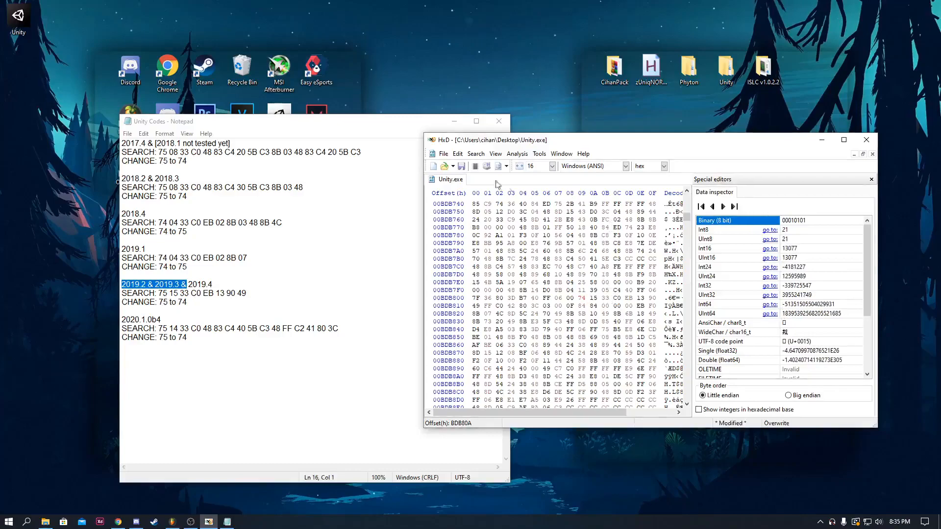
- Save the patched Unity.exe from the File menu, creating a Unity.exe.bak backup
click(443, 154)
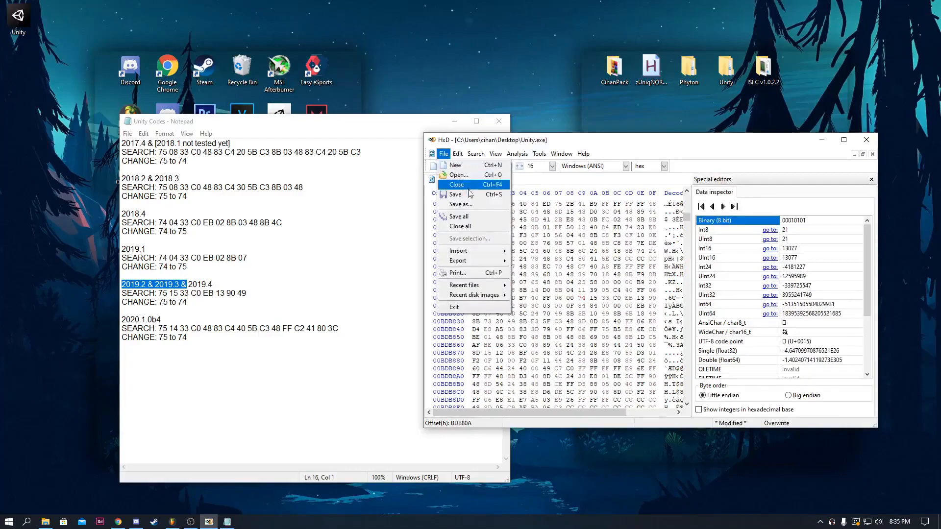
click(455, 194)
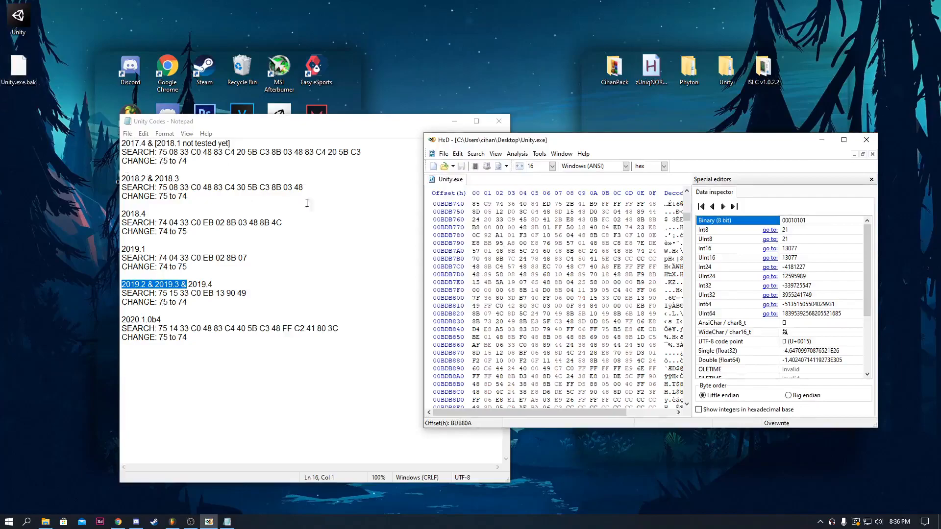
mouse_move(866, 139)
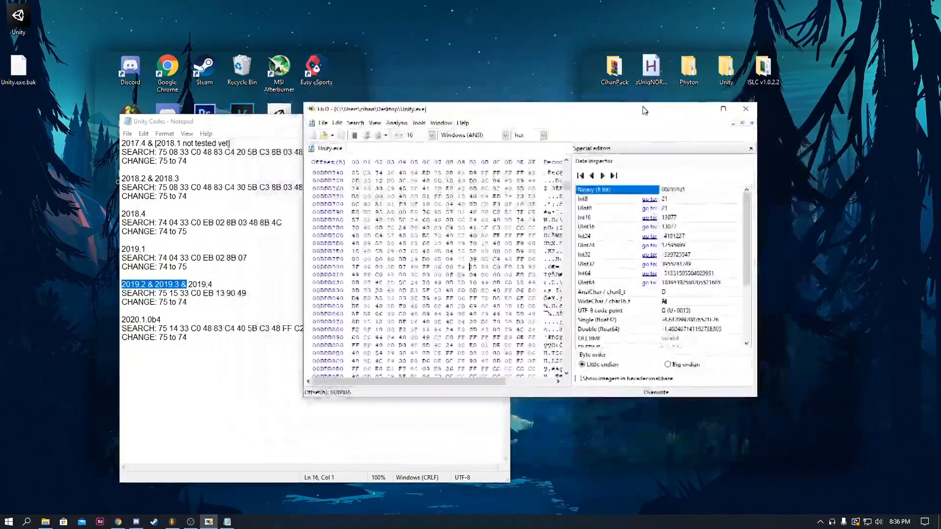
- Return to the 2019.4.7f1 Editor folder window and launch the patched Unity editor
click(745, 109)
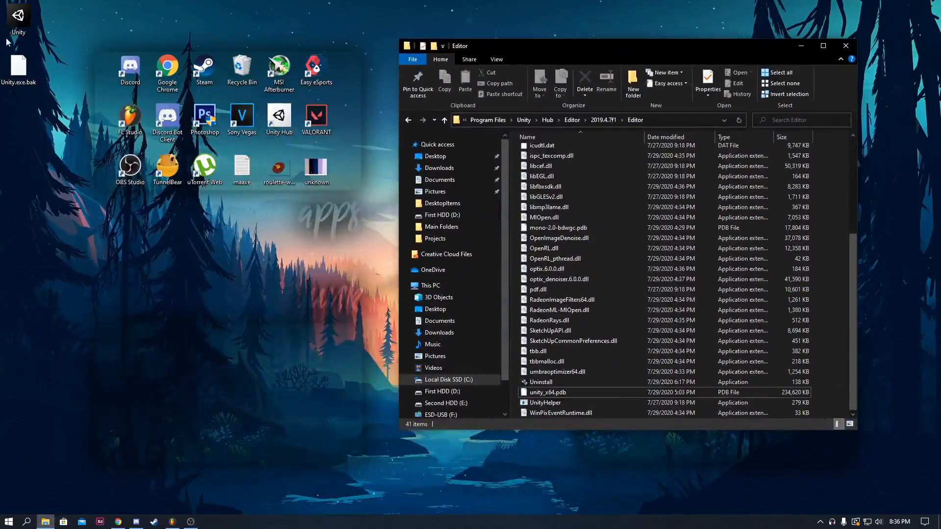
click(536, 382)
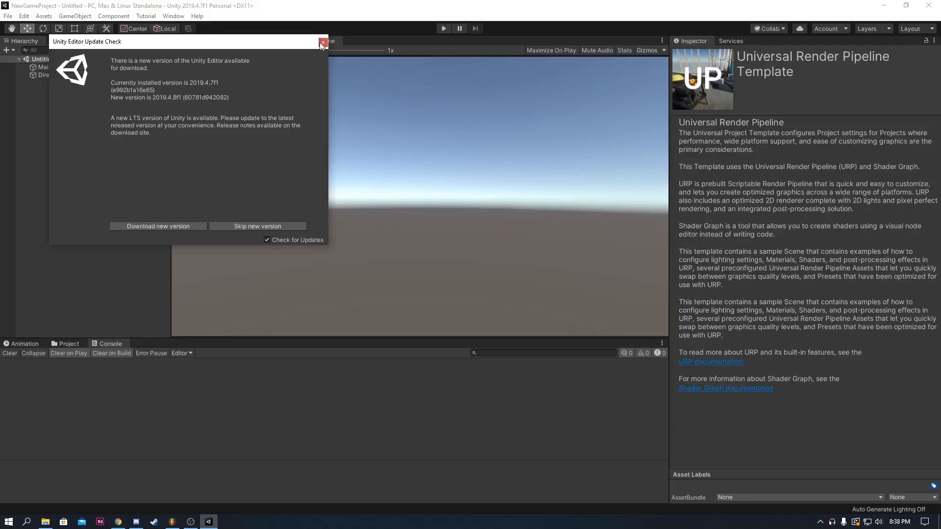
- Dismiss the Unity update notice, then switch through the Animator, Game and Scene tabs
click(323, 42)
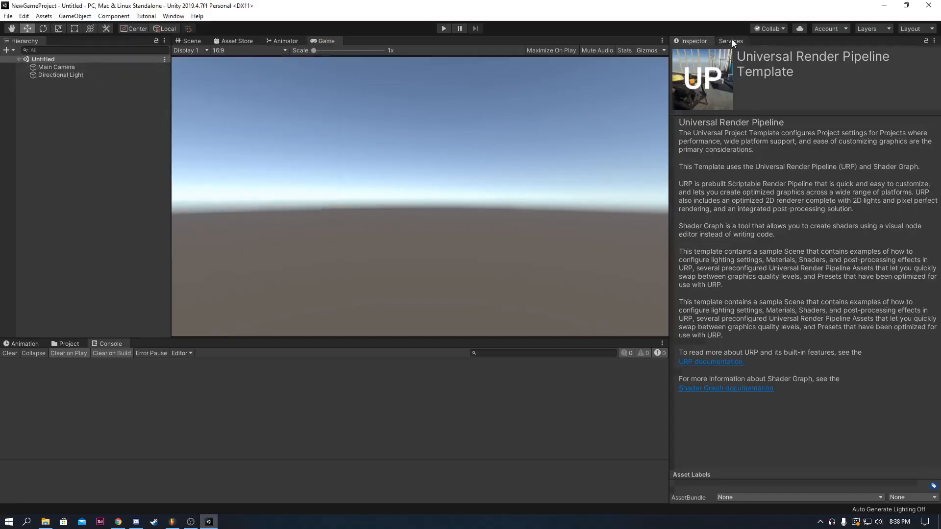
click(285, 41)
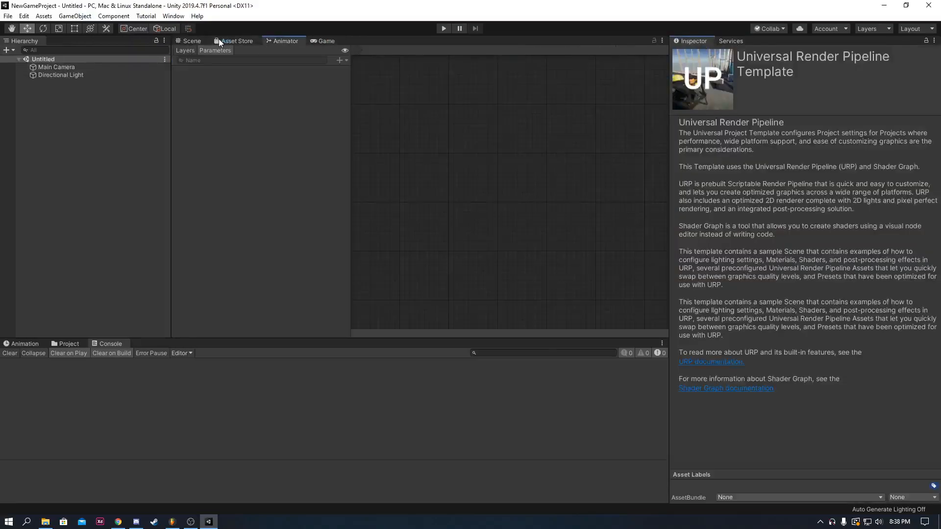
click(327, 40)
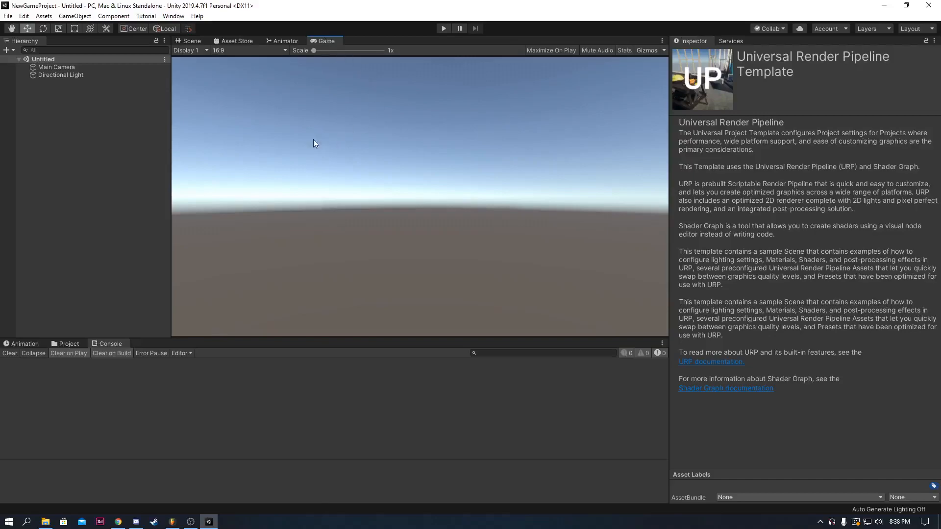
click(192, 40)
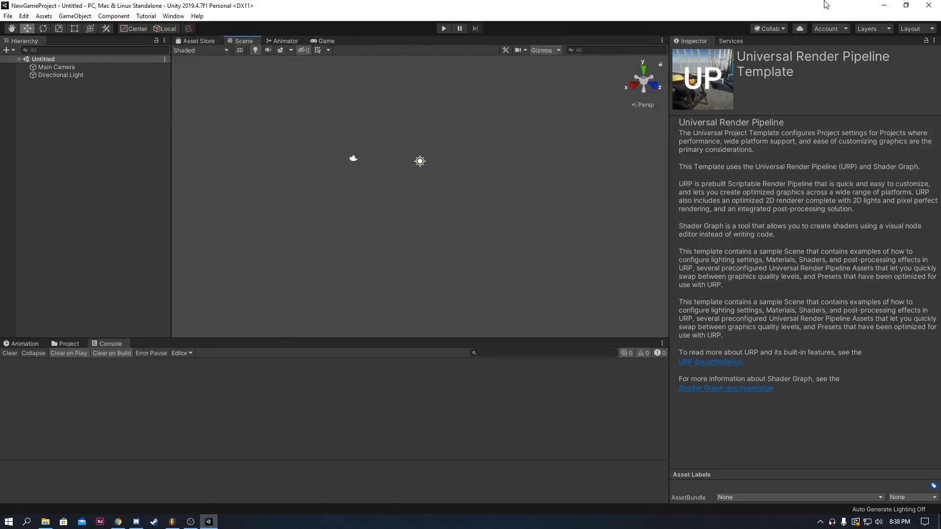
mouse_move(794, 192)
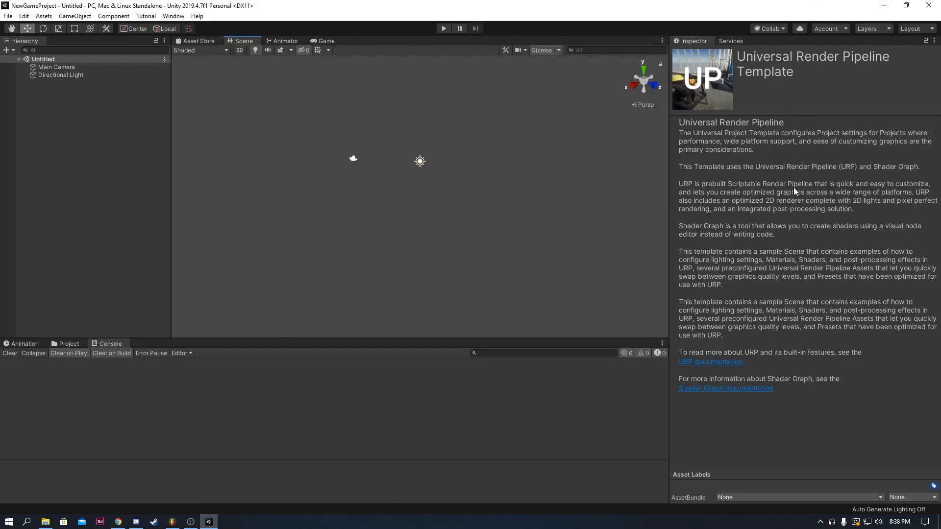
mouse_move(487, 286)
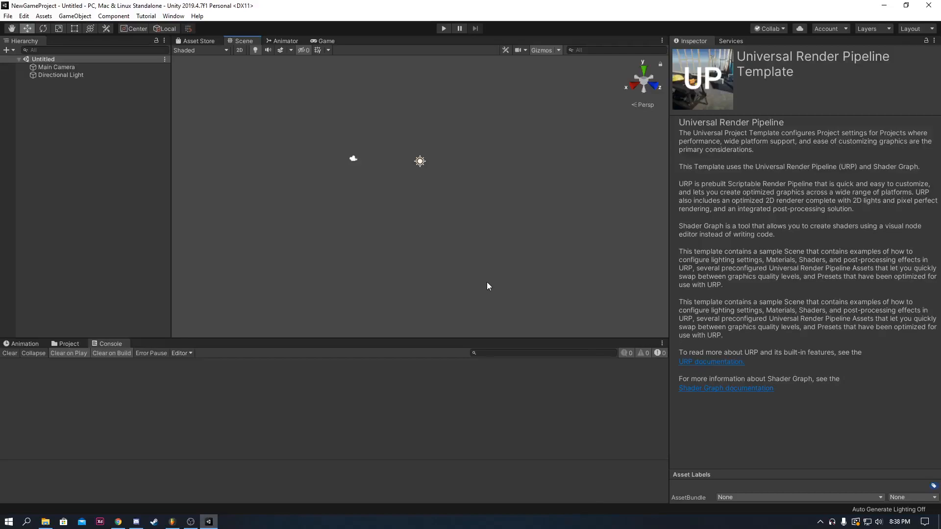
mouse_move(462, 247)
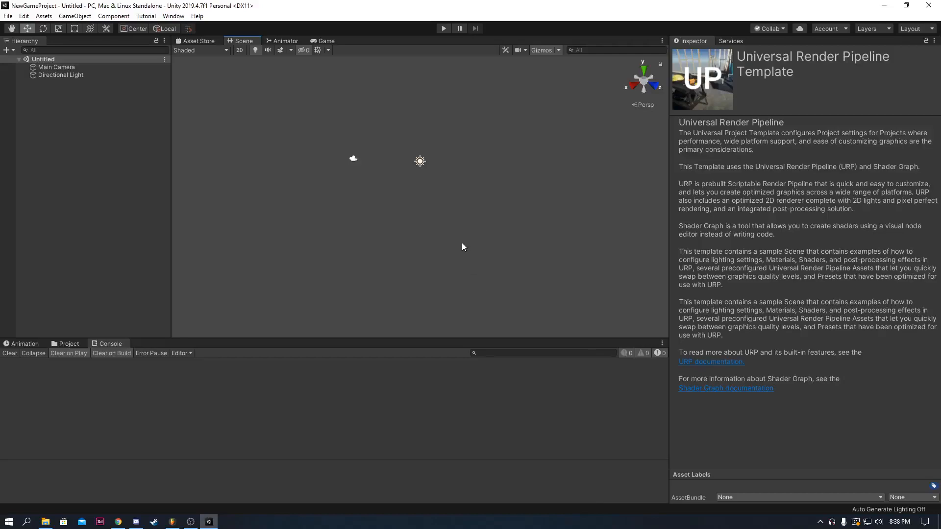
mouse_move(441, 120)
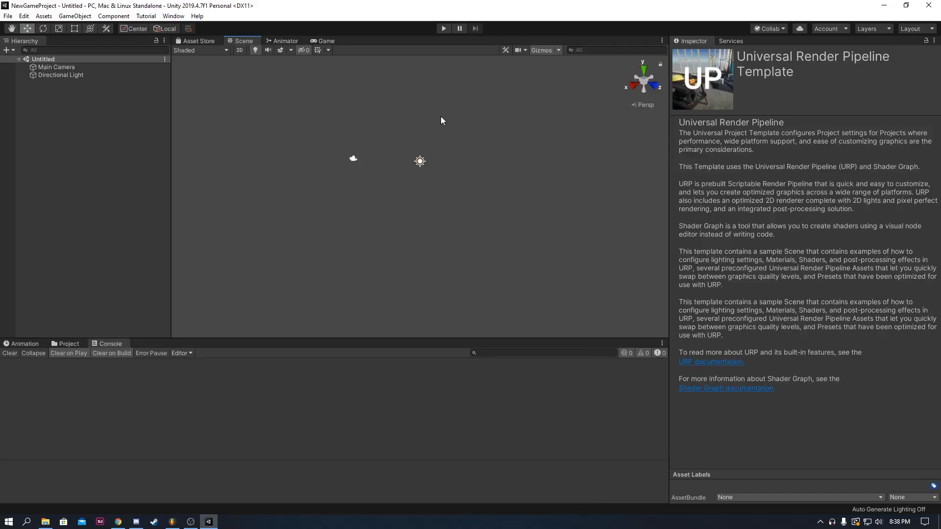
mouse_move(452, 125)
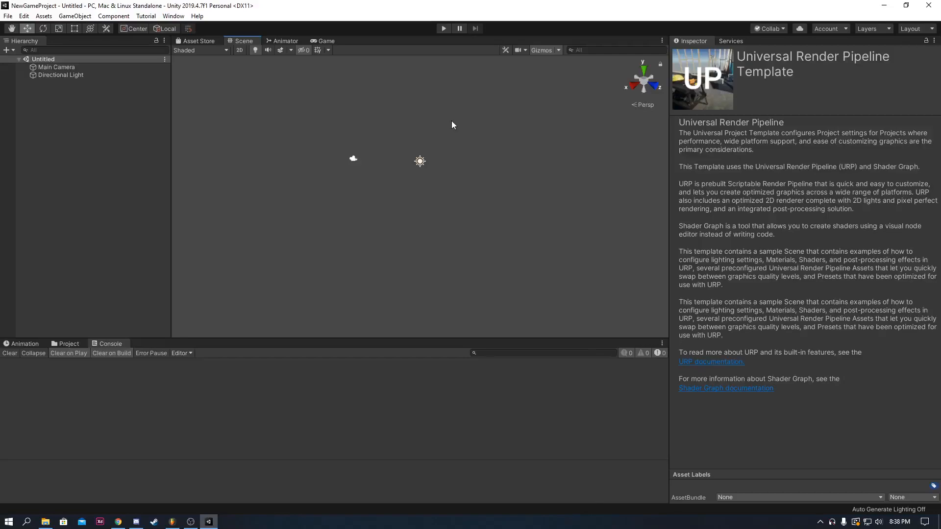
mouse_move(435, 112)
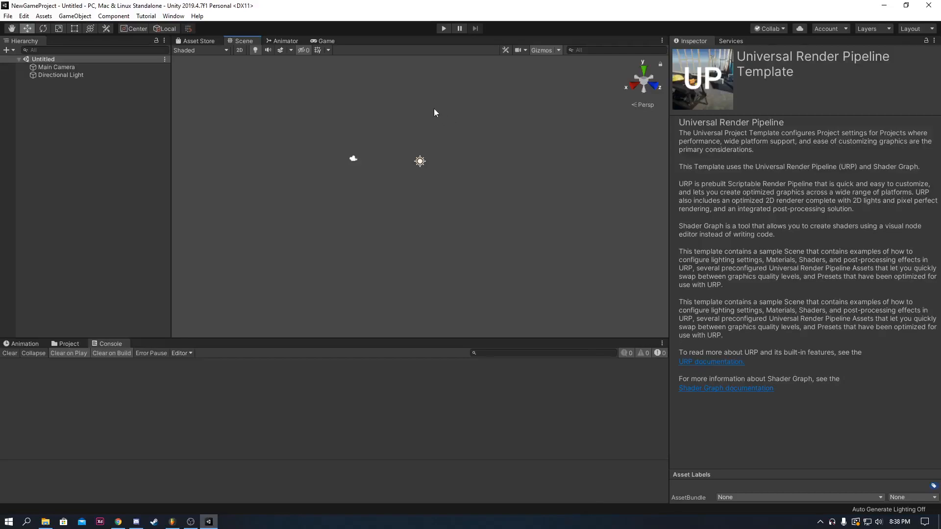
mouse_move(422, 109)
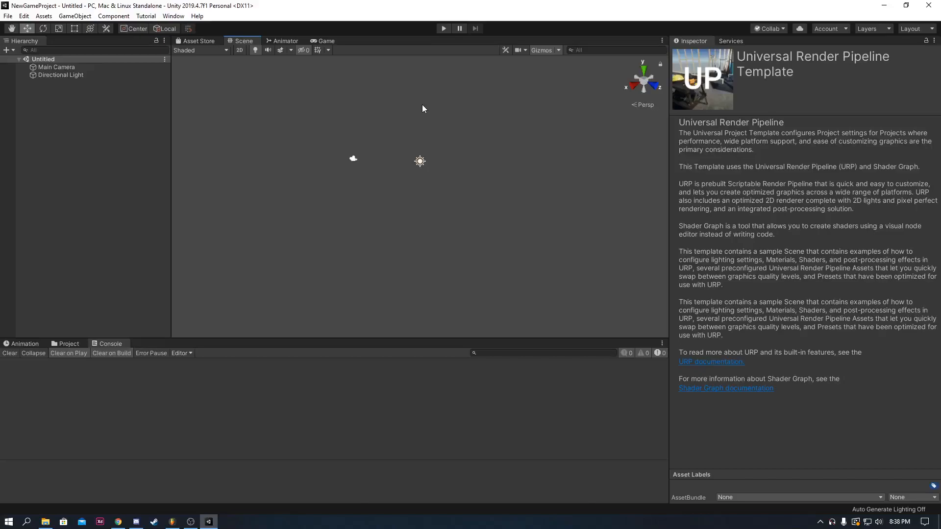